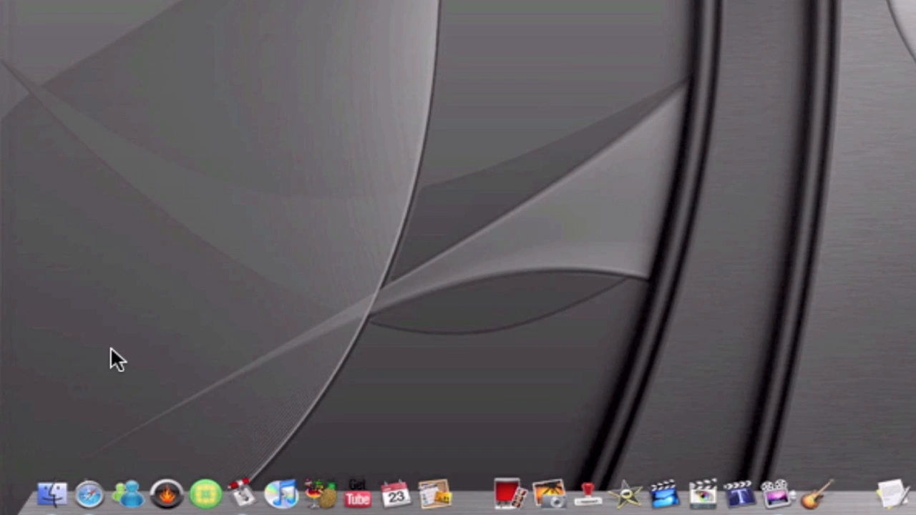
{"action": "mouse_move", "coordinate": [50, 494]}
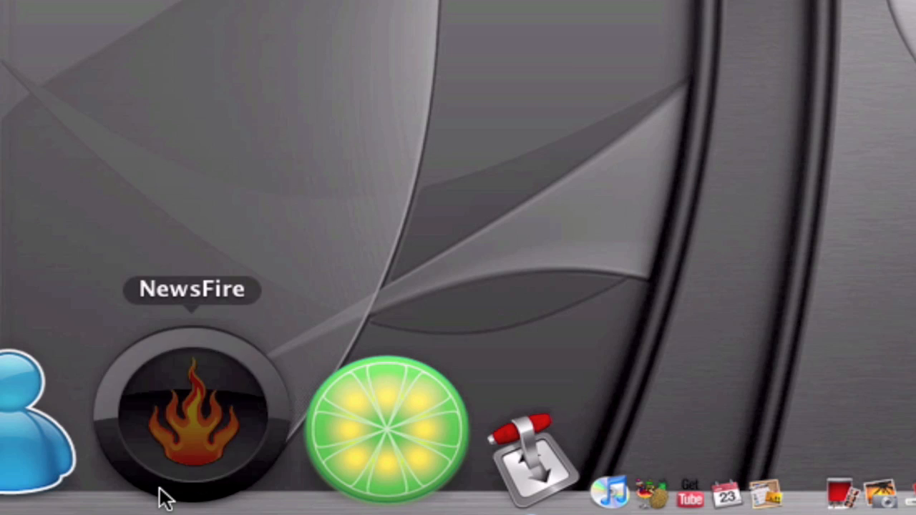
Launch NewsFire and browse the MMi, Macworld and Apple Hot News article lists
{"action": "left_click", "coordinate": [192, 414]}
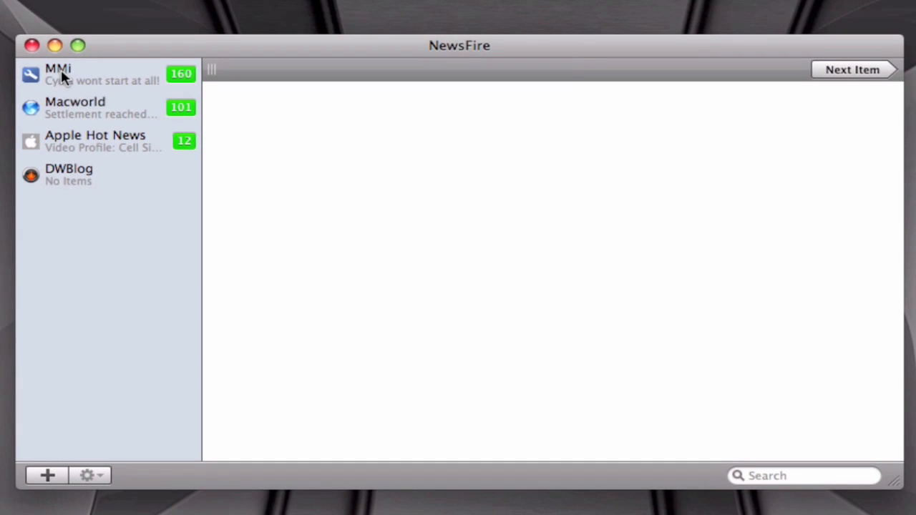
{"action": "left_click", "coordinate": [61, 75]}
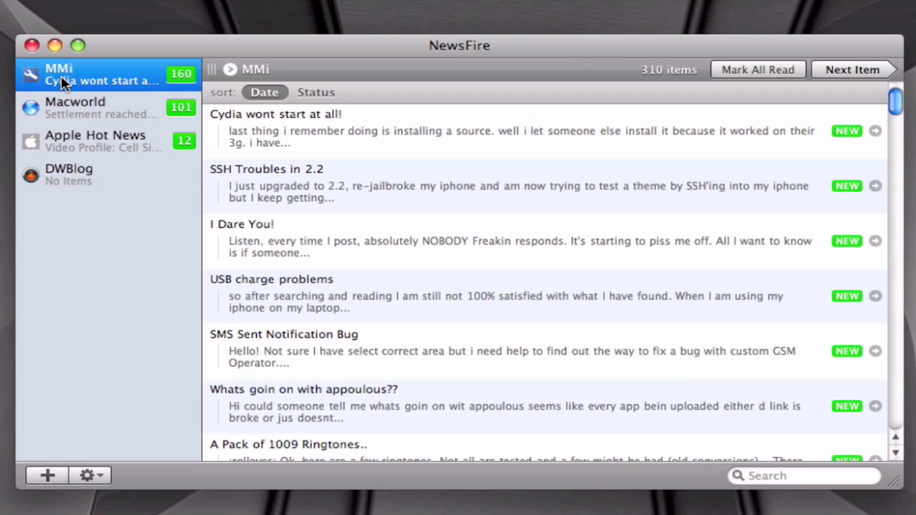
{"action": "left_click", "coordinate": [100, 107]}
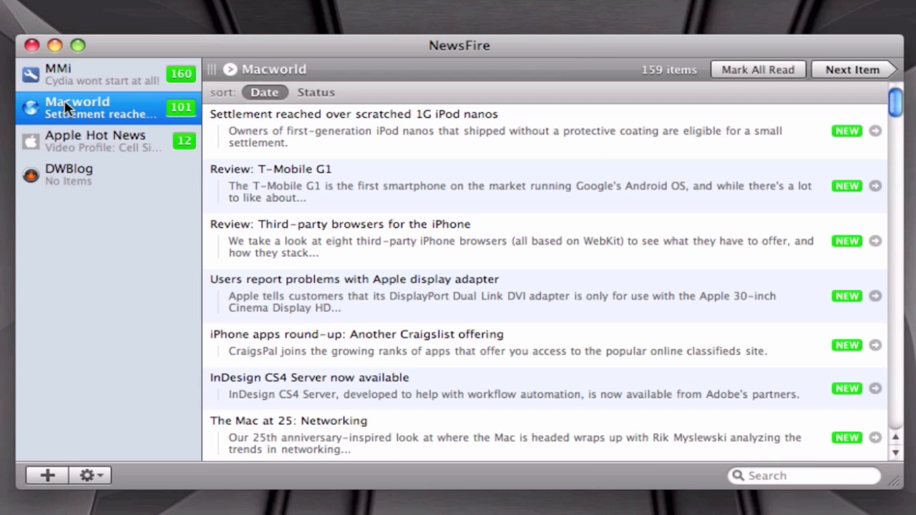
{"action": "left_click", "coordinate": [99, 140]}
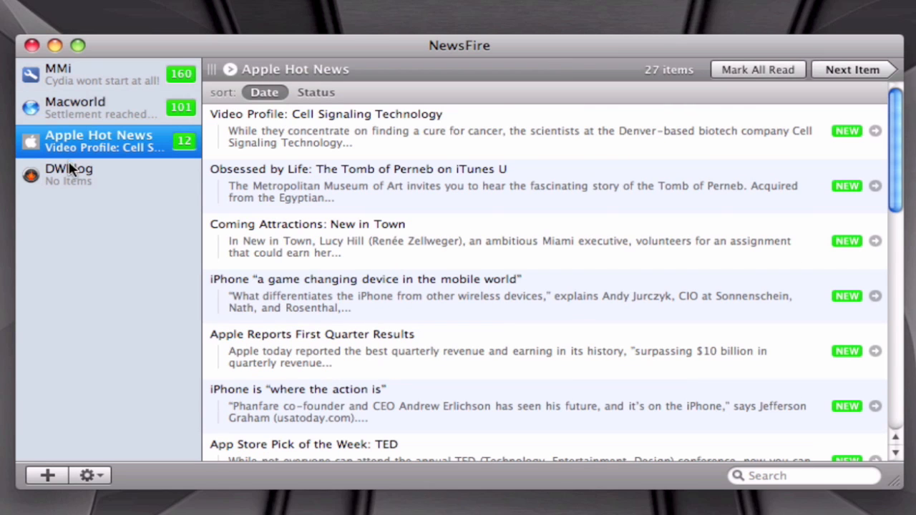
{"action": "mouse_move", "coordinate": [175, 178]}
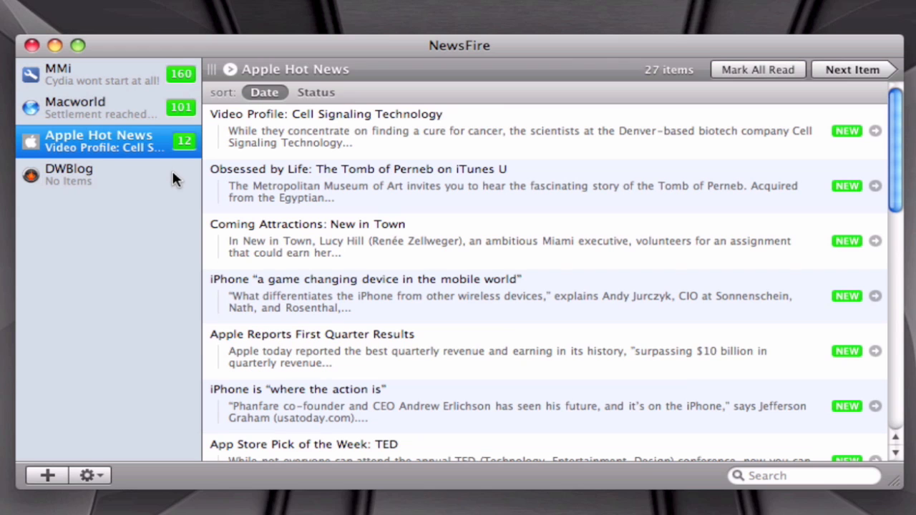
{"action": "mouse_move", "coordinate": [187, 153]}
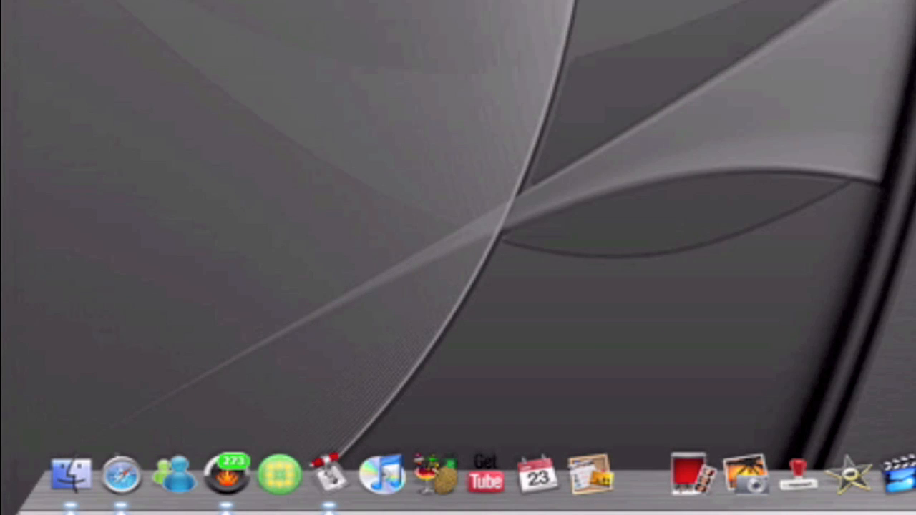
{"action": "mouse_move", "coordinate": [329, 472]}
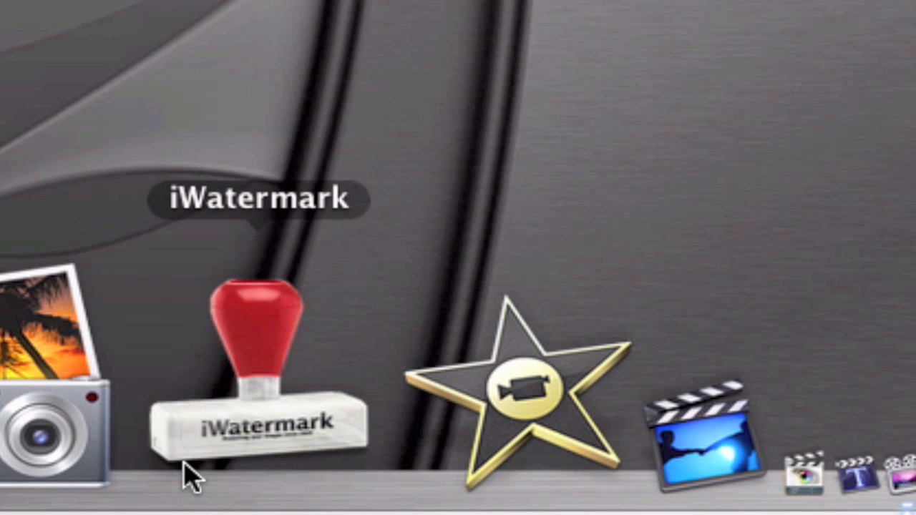
{"action": "mouse_move", "coordinate": [207, 436]}
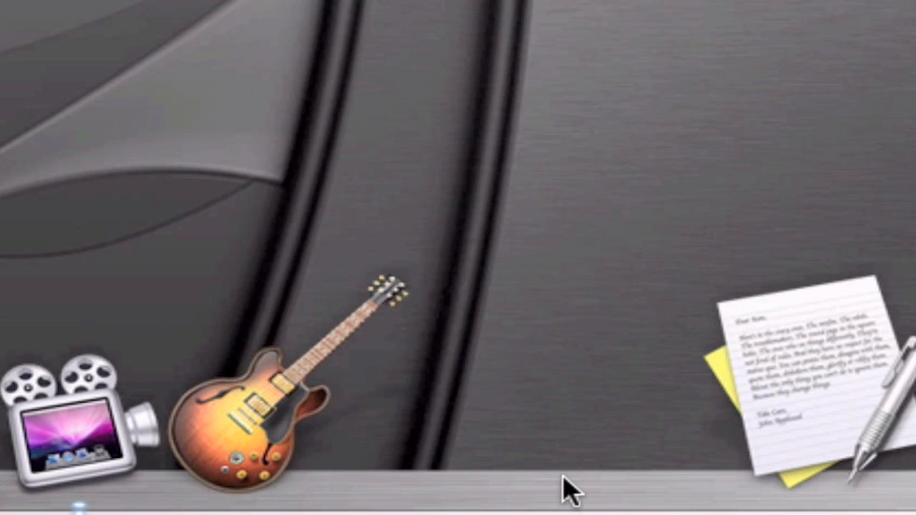
{"action": "mouse_move", "coordinate": [608, 472]}
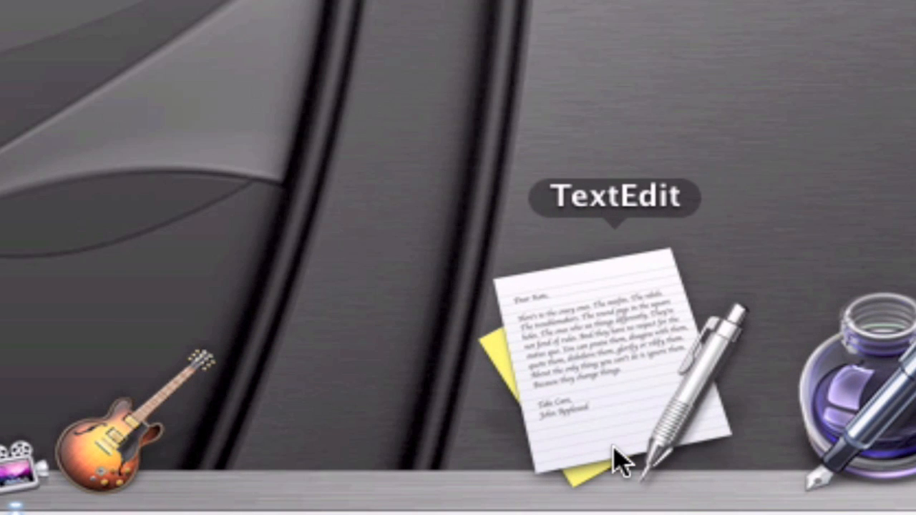
{"action": "mouse_move", "coordinate": [375, 418]}
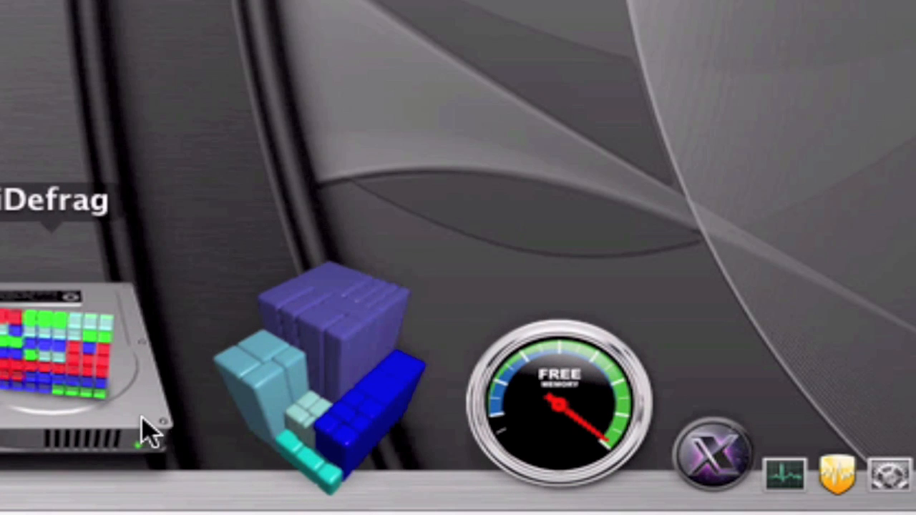
{"action": "mouse_move", "coordinate": [179, 451]}
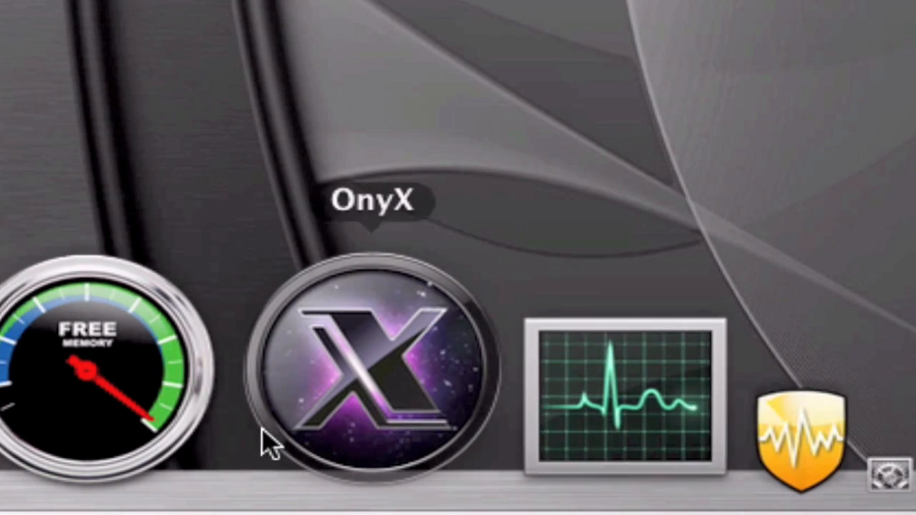
{"action": "mouse_move", "coordinate": [340, 465]}
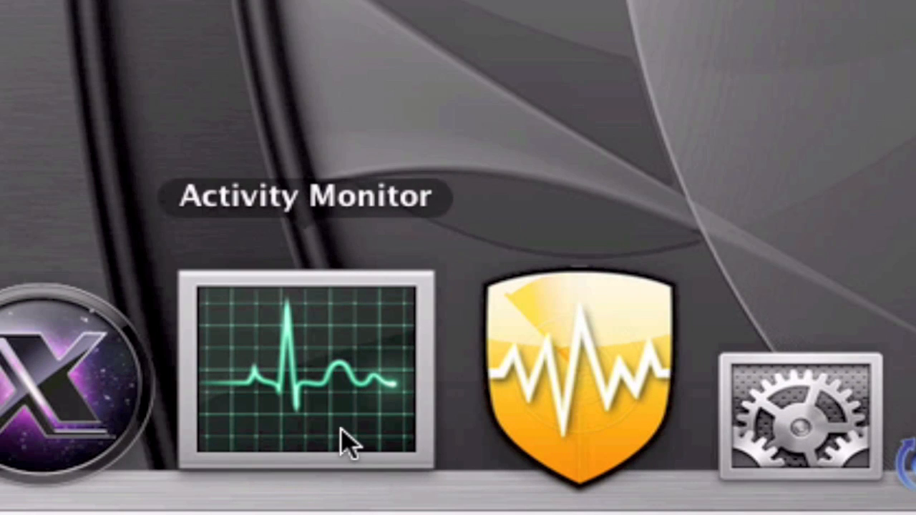
Launch Activity Monitor from the Dock so its icon graphs live CPU usage
{"action": "left_click", "coordinate": [304, 368]}
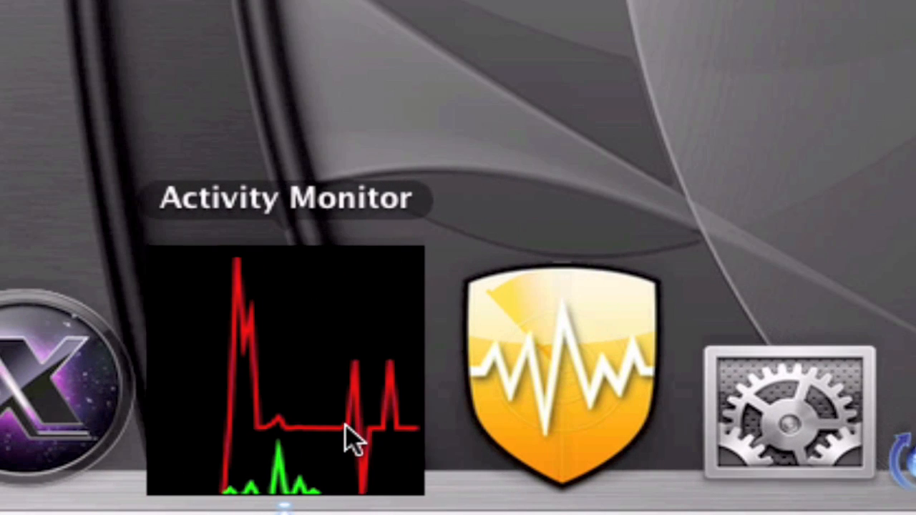
{"action": "mouse_move", "coordinate": [336, 440]}
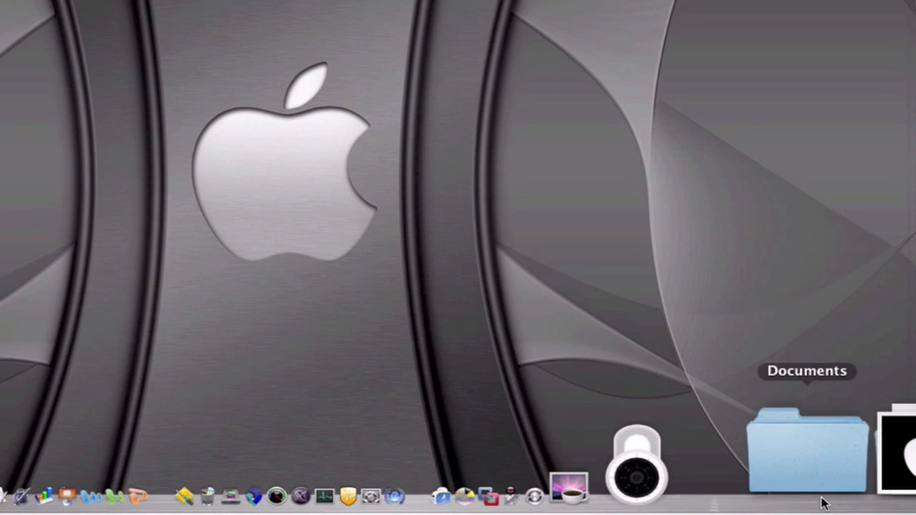
Preview the Documents stack's contents from the Dock, then close it
{"action": "left_click", "coordinate": [807, 443]}
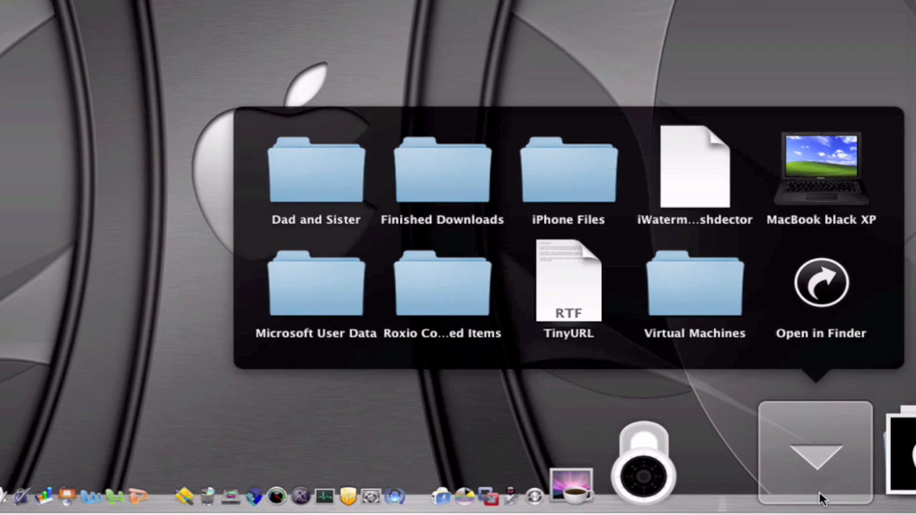
{"action": "left_click", "coordinate": [815, 451]}
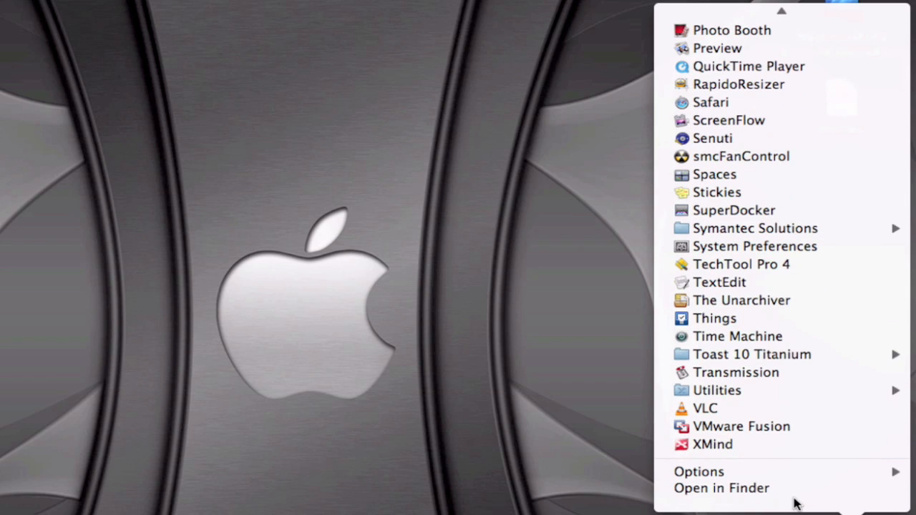
{"action": "mouse_move", "coordinate": [735, 372]}
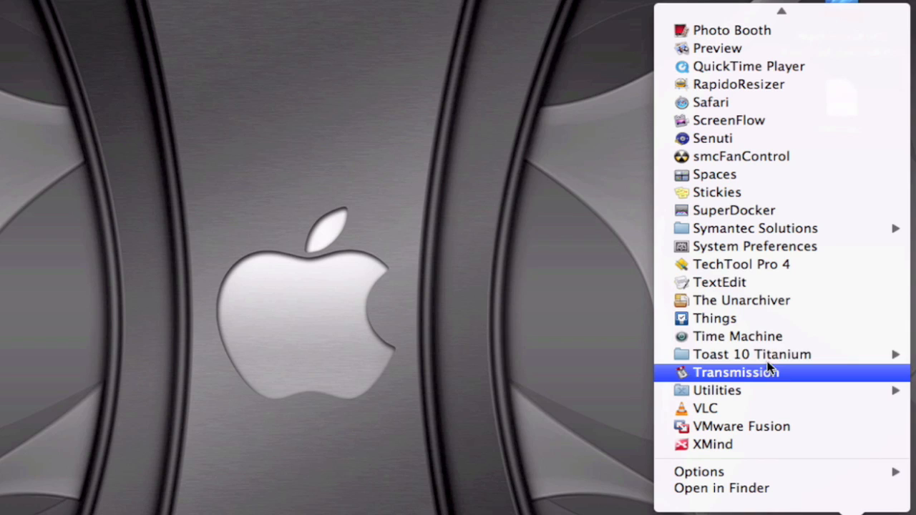
{"action": "mouse_move", "coordinate": [714, 173]}
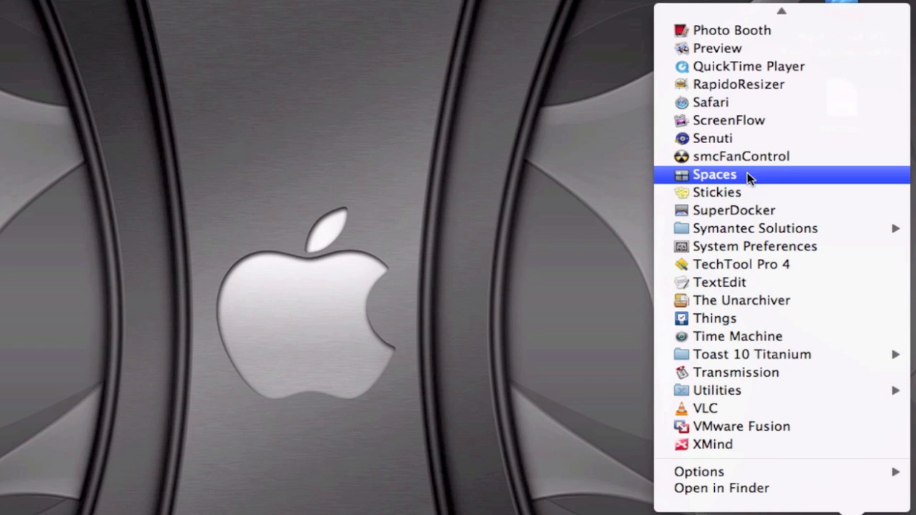